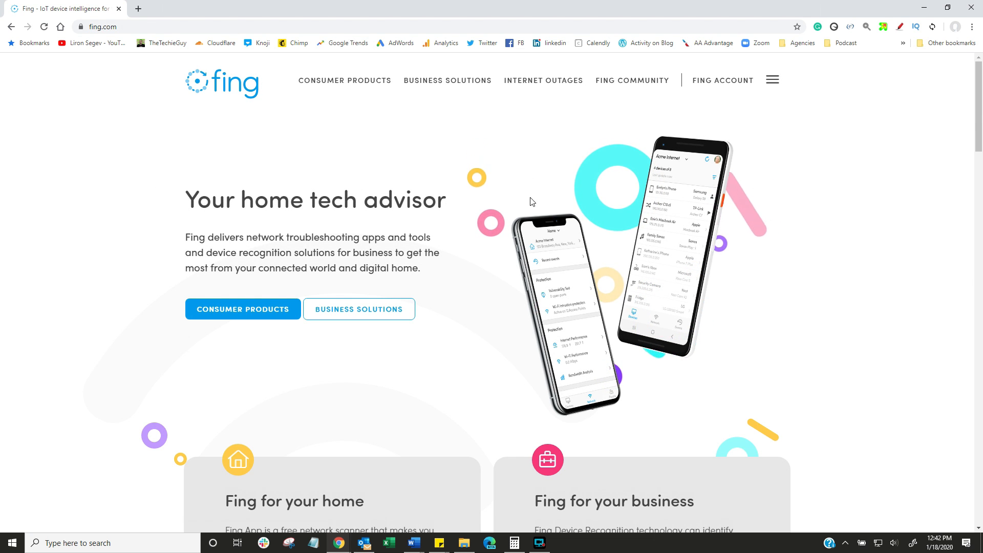
Step: Reach the Fing App download page via the Consumer Products menu on fing.com
{"action": "scroll", "scroll_direction": "down", "scroll_amount": 3}
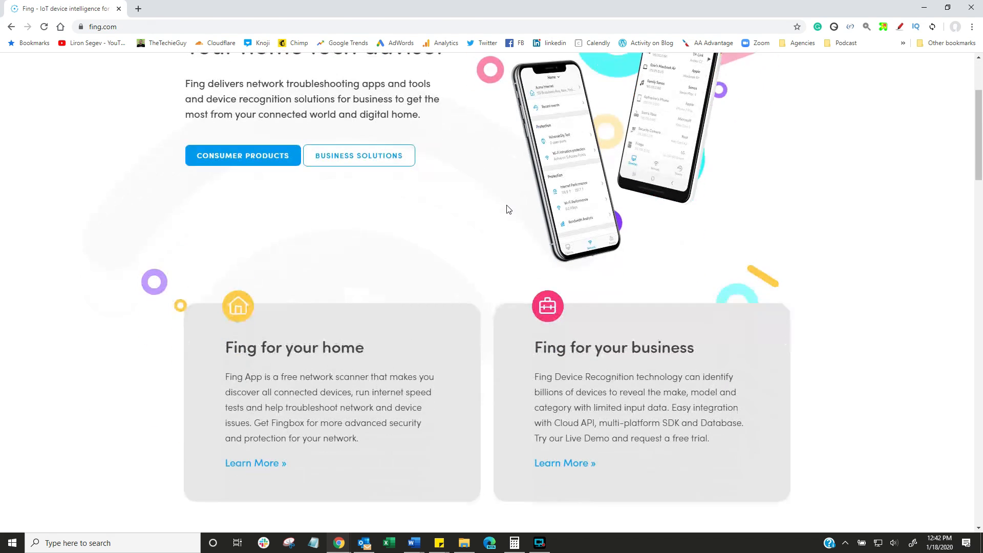
{"action": "scroll", "scroll_direction": "down", "scroll_amount": 3}
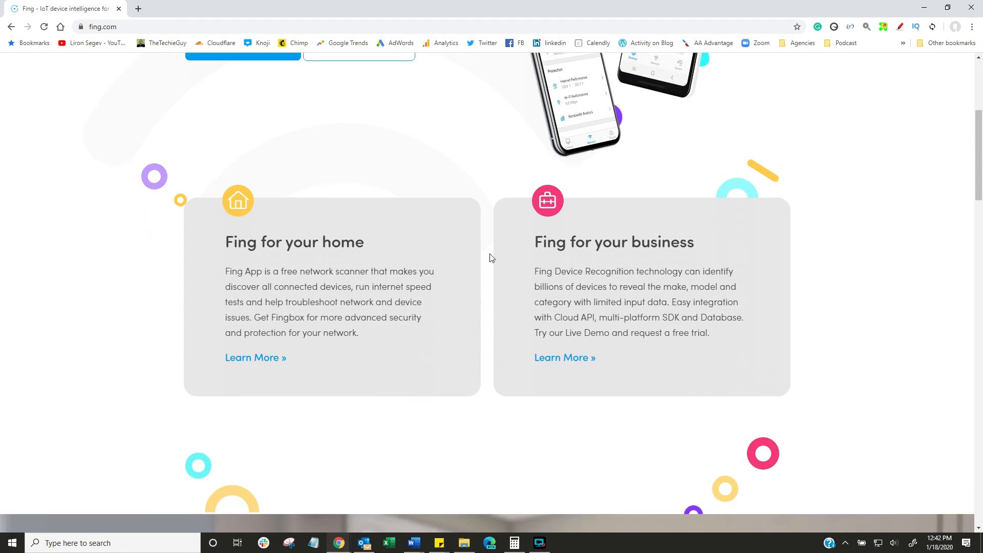
{"action": "scroll", "scroll_direction": "down", "scroll_amount": 3}
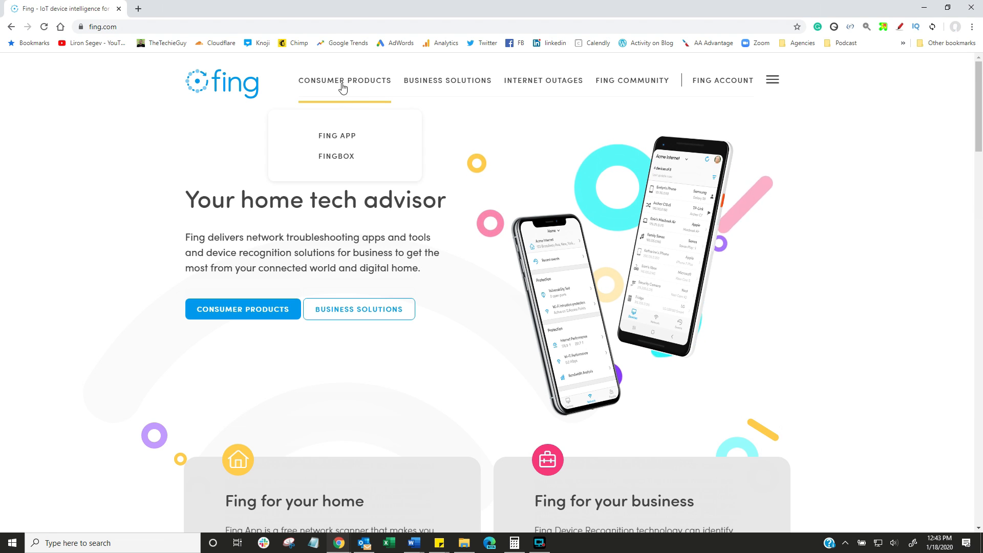
{"action": "left_click", "coordinate": [337, 135]}
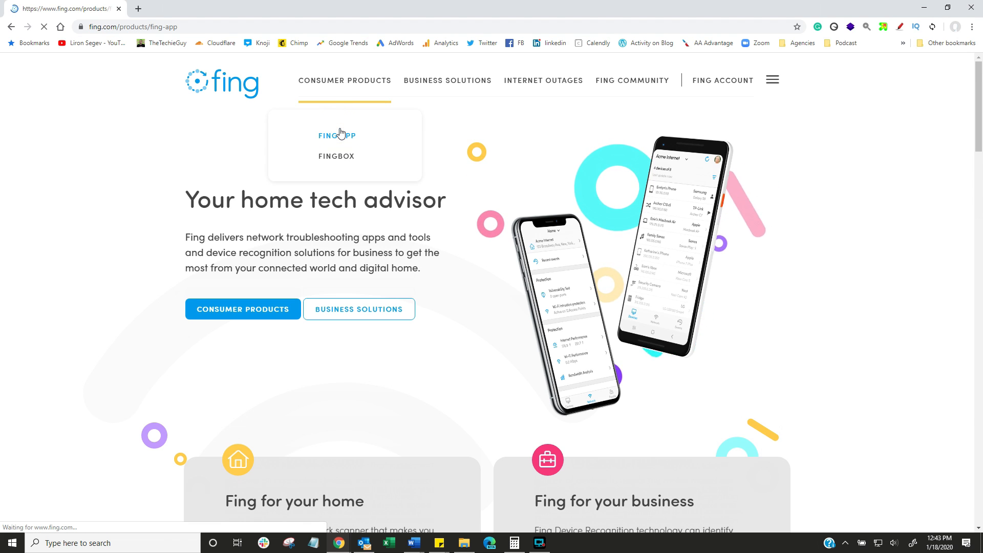
{"action": "left_click", "coordinate": [337, 135]}
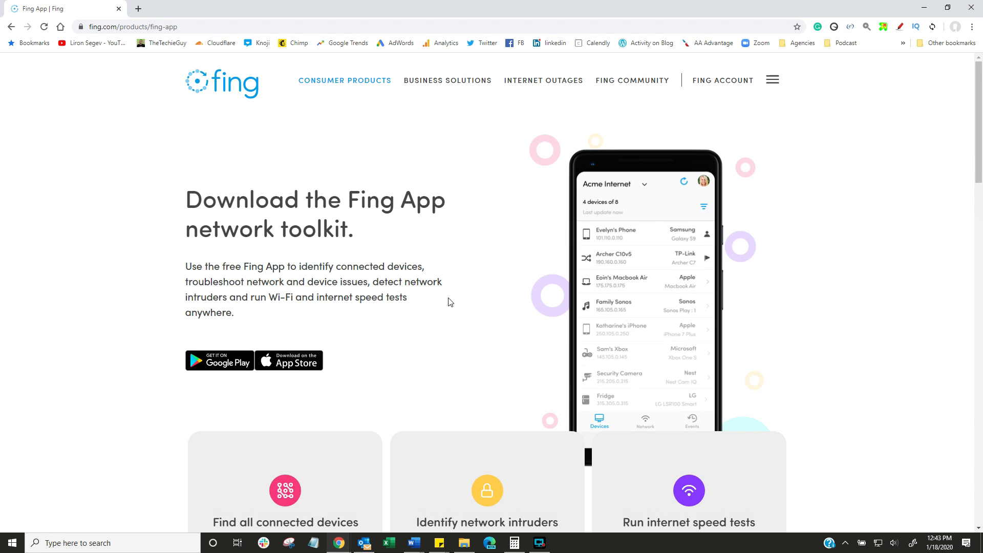
{"action": "mouse_move", "coordinate": [257, 370]}
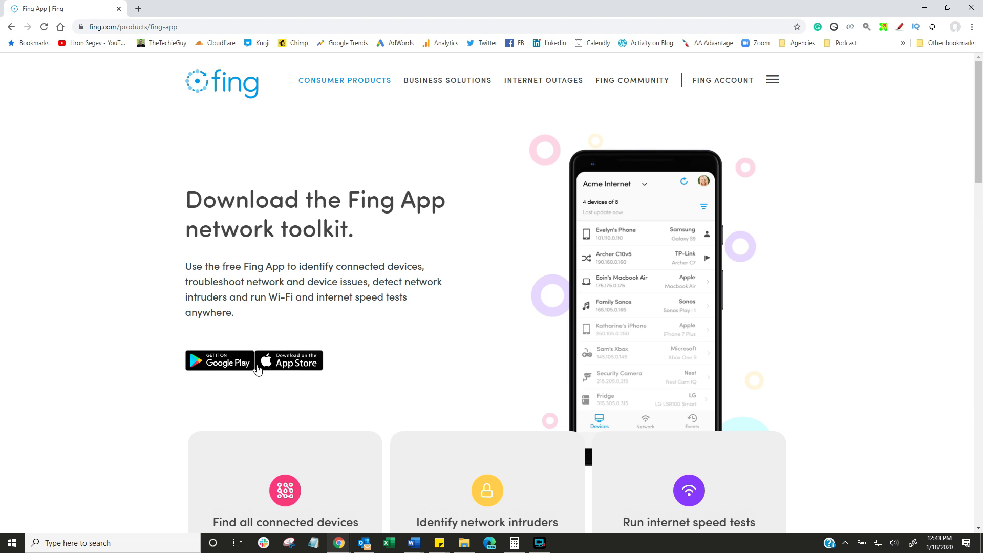
{"action": "scroll", "scroll_direction": "down", "scroll_amount": 3}
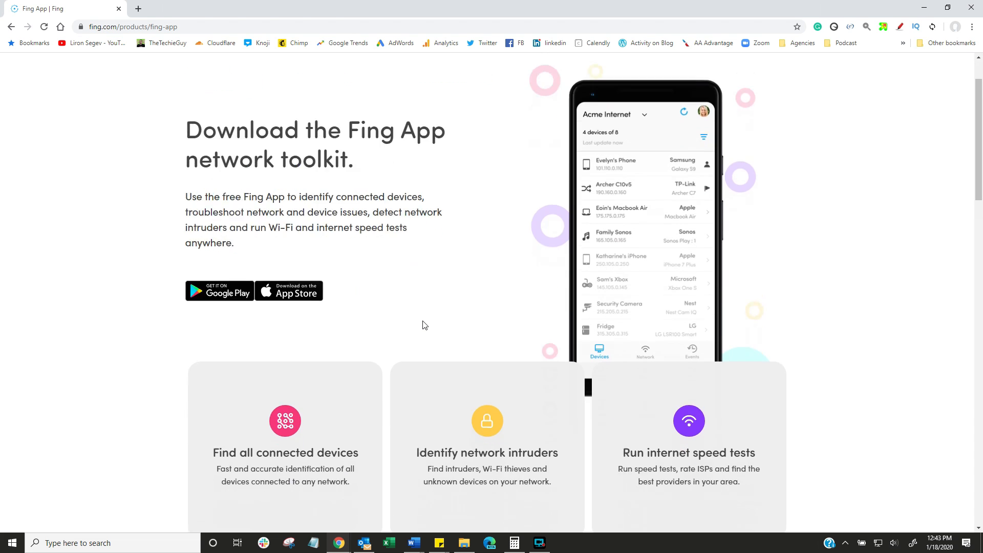
{"action": "scroll", "scroll_direction": "down", "scroll_amount": 3}
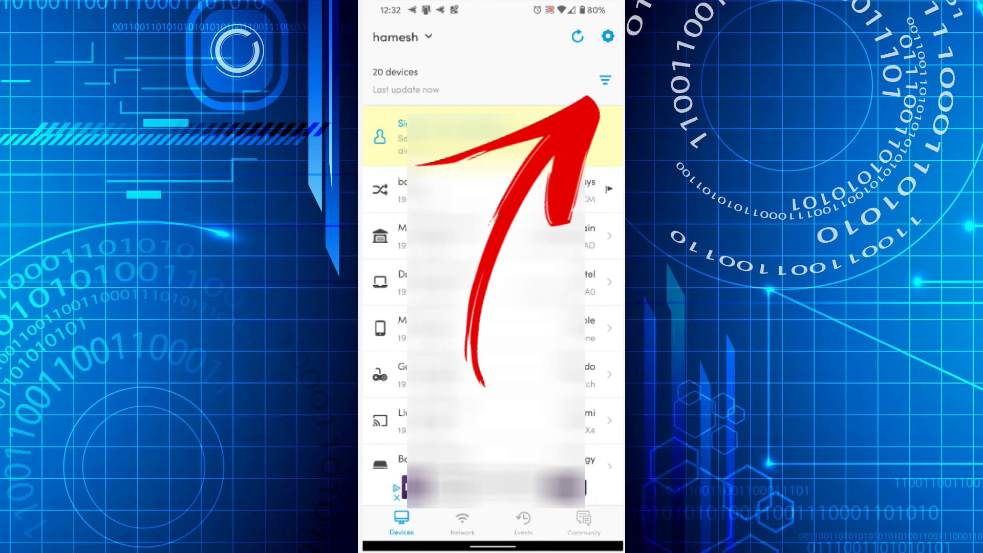
Step: Show the 'Filter by' options for the discovered device list
{"action": "left_click", "coordinate": [604, 80]}
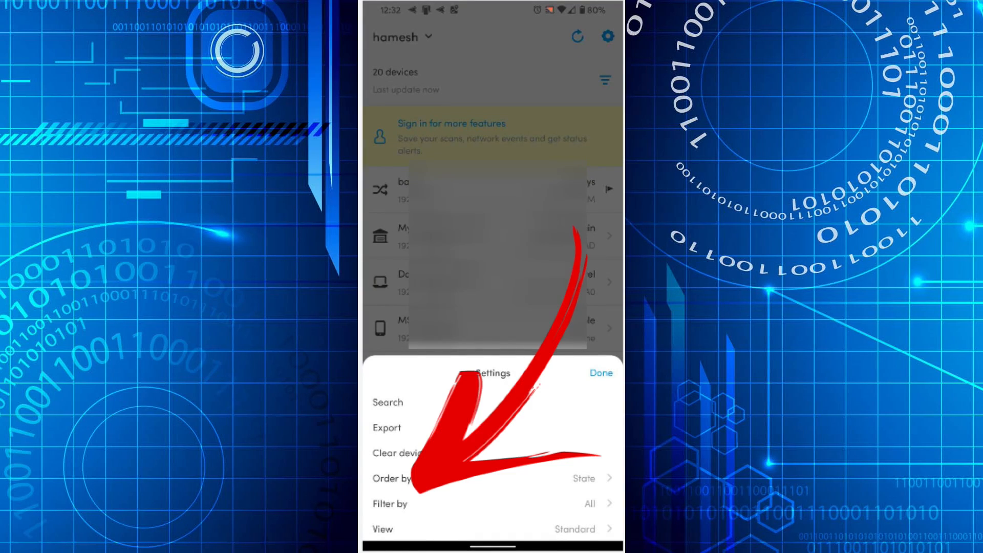
{"action": "left_click", "coordinate": [389, 503]}
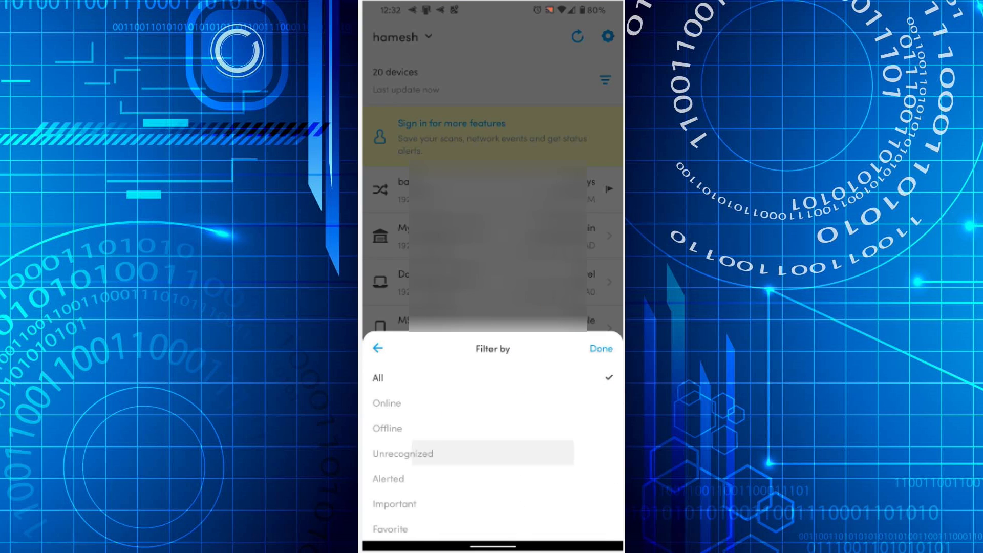
{"action": "left_click", "coordinate": [402, 454]}
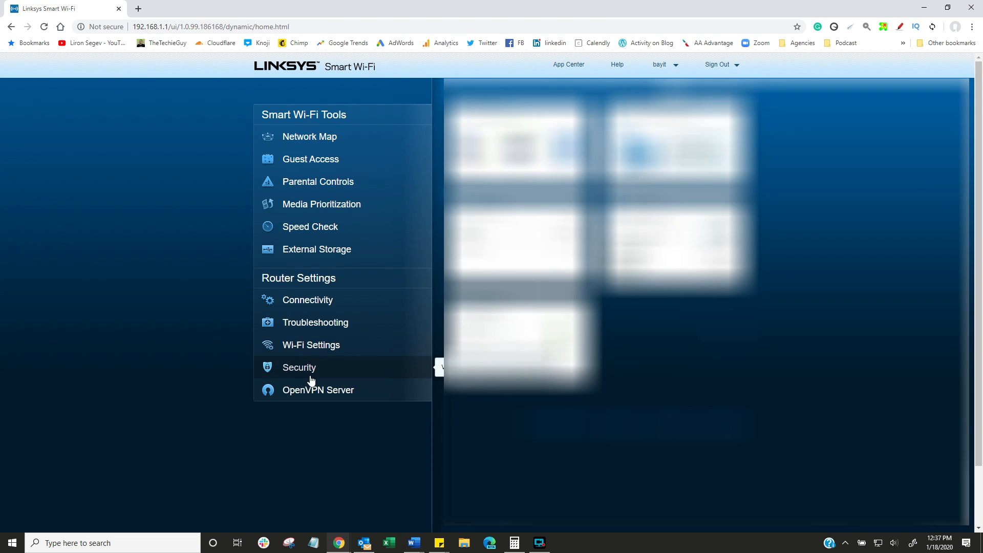
Step: Show the router's Wi-Fi Settings with the MAC Filtering options
{"action": "left_click", "coordinate": [311, 345]}
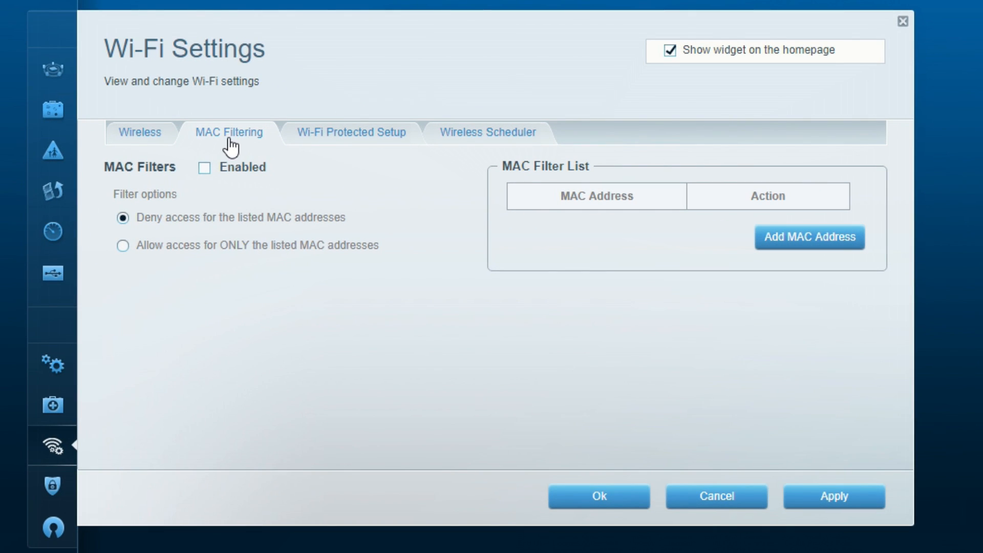
{"action": "mouse_move", "coordinate": [223, 190]}
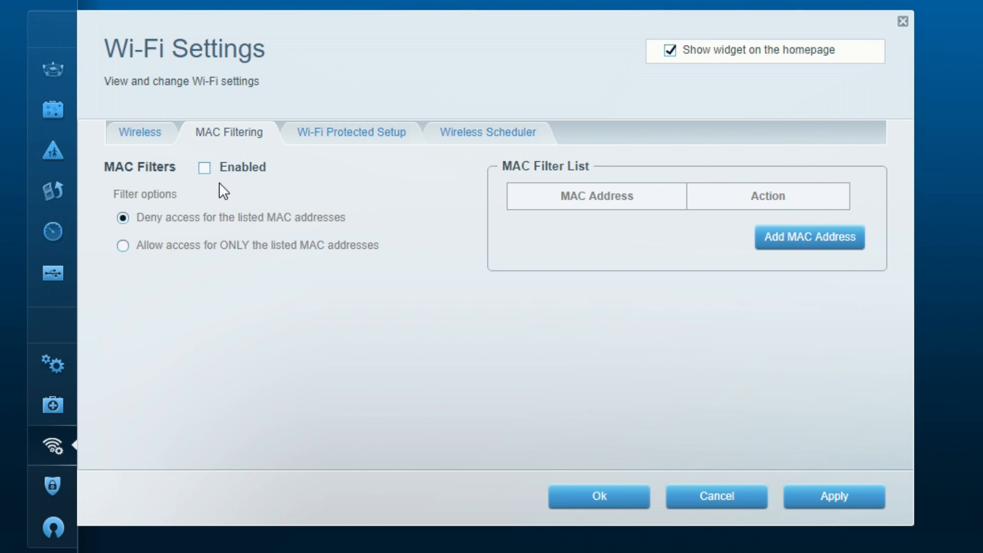
{"action": "mouse_move", "coordinate": [145, 227]}
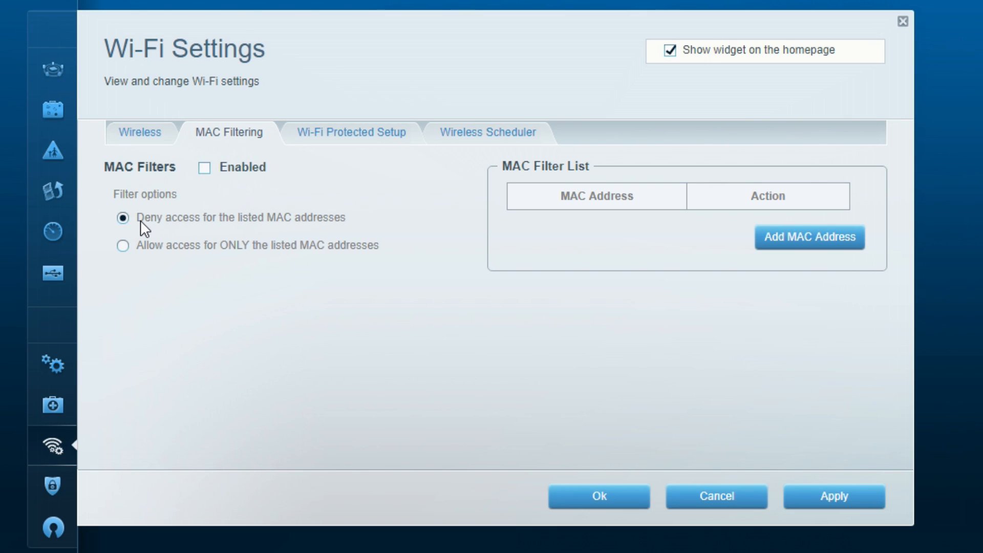
{"action": "mouse_move", "coordinate": [303, 228]}
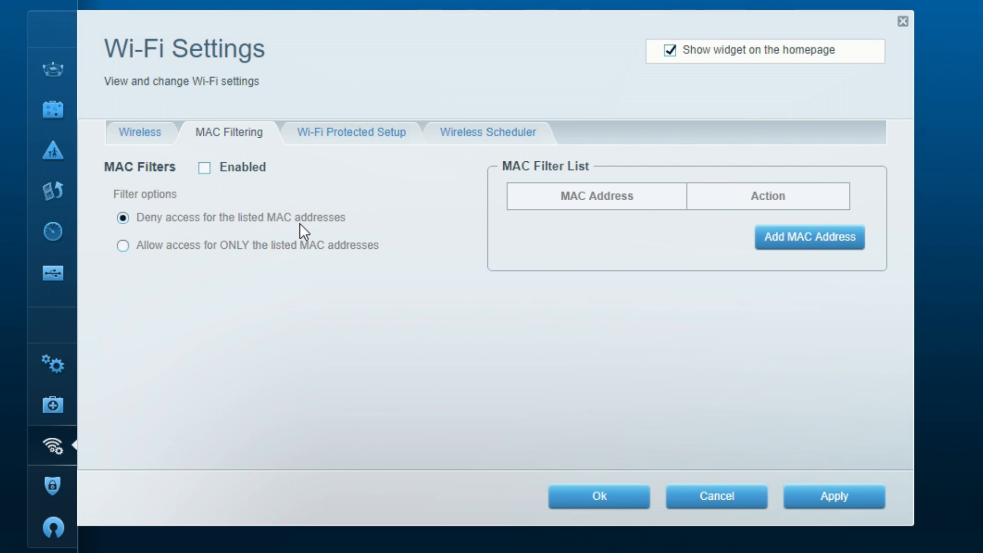
{"action": "mouse_move", "coordinate": [731, 202]}
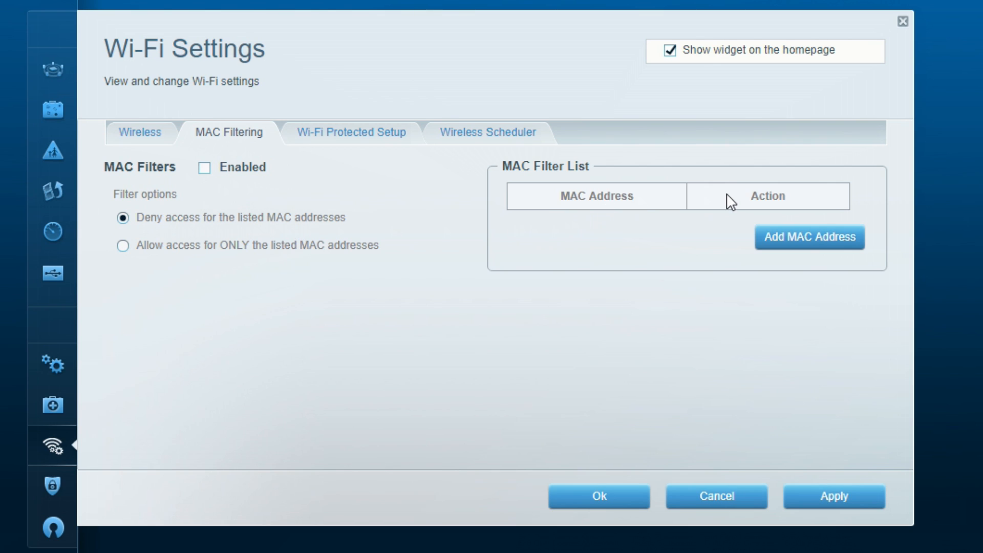
Step: Add 52:77:5E:1D:4A:53 to the MAC filter list, save it, and enable MAC filtering
{"action": "left_click", "coordinate": [807, 236]}
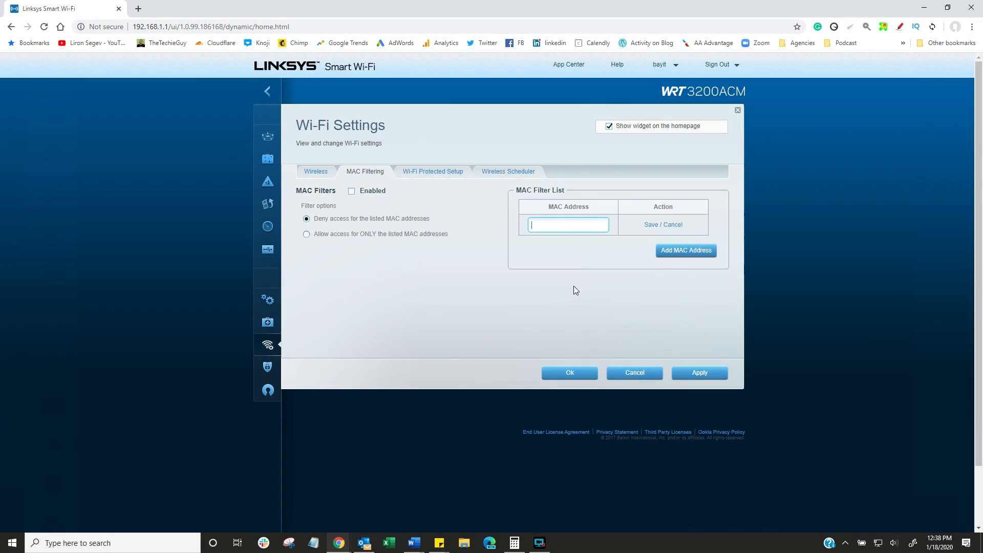
{"action": "type", "text": "52:77:5E:1D:4A:53"}
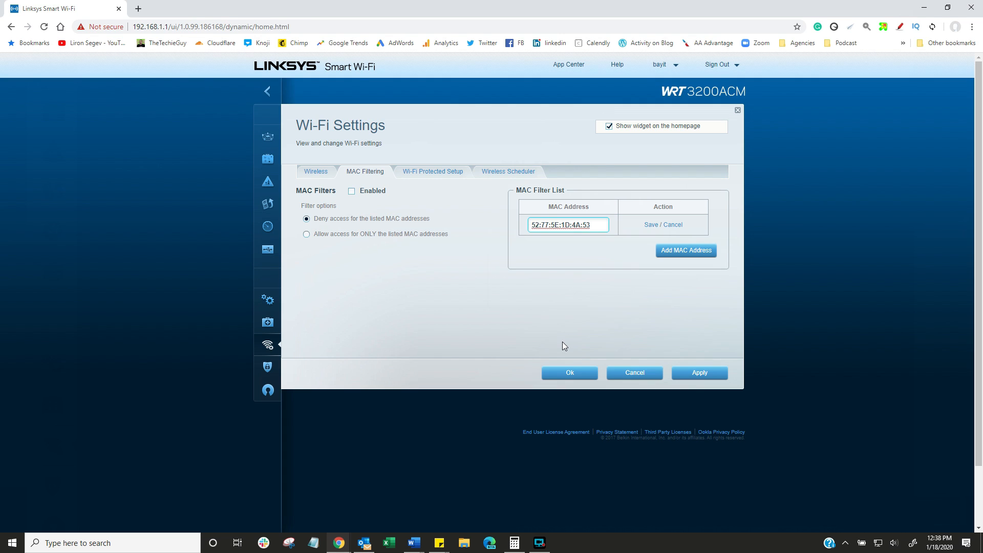
{"action": "left_click", "coordinate": [653, 224]}
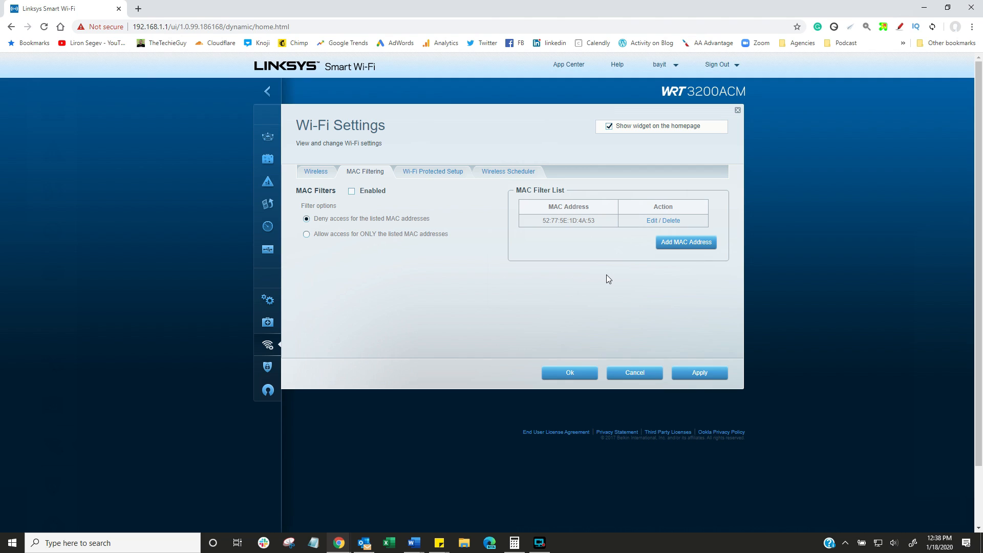
{"action": "mouse_move", "coordinate": [658, 269]}
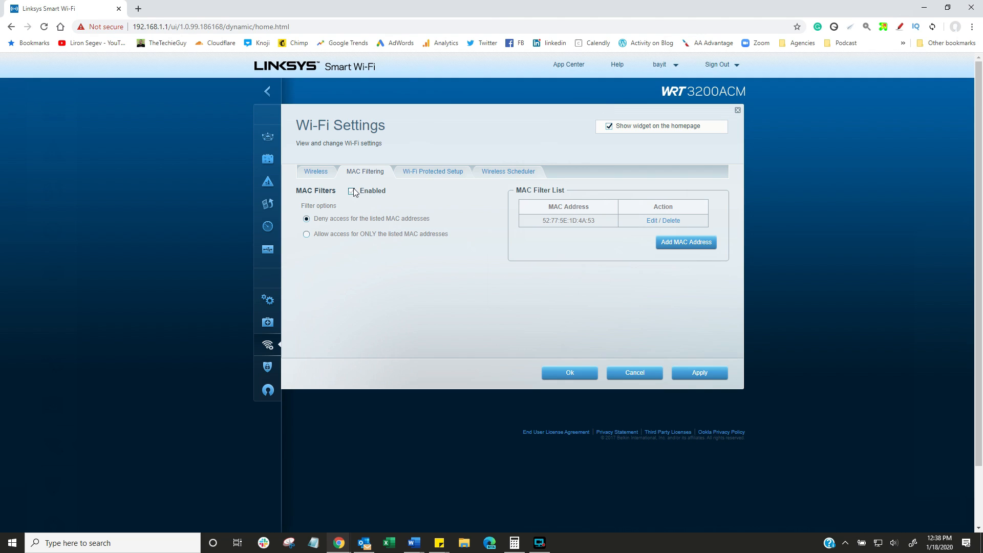
{"action": "left_click", "coordinate": [351, 190]}
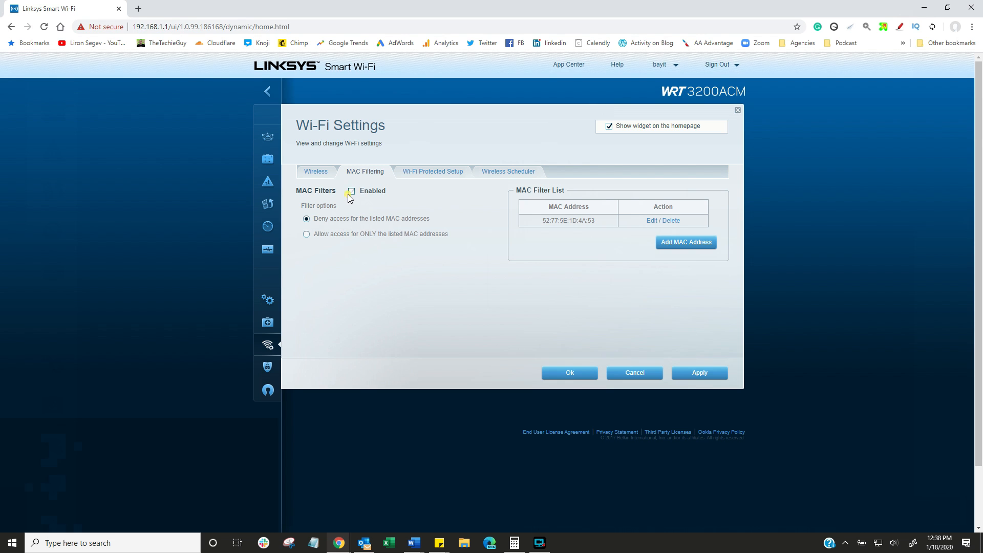
{"action": "left_click", "coordinate": [351, 191]}
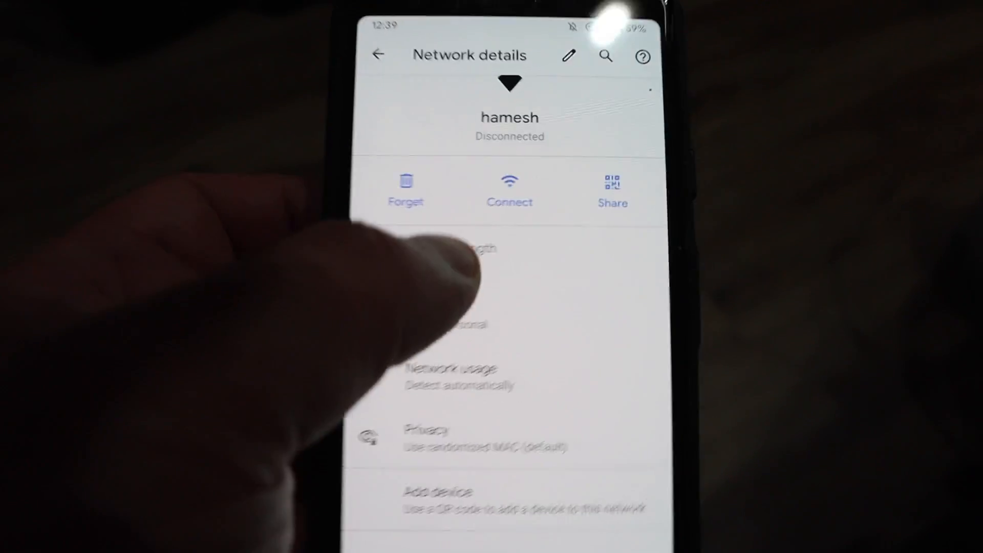
Step: Attempt to connect to hamesh twice, ending at 'Connected, no internet'
{"action": "left_click", "coordinate": [510, 188]}
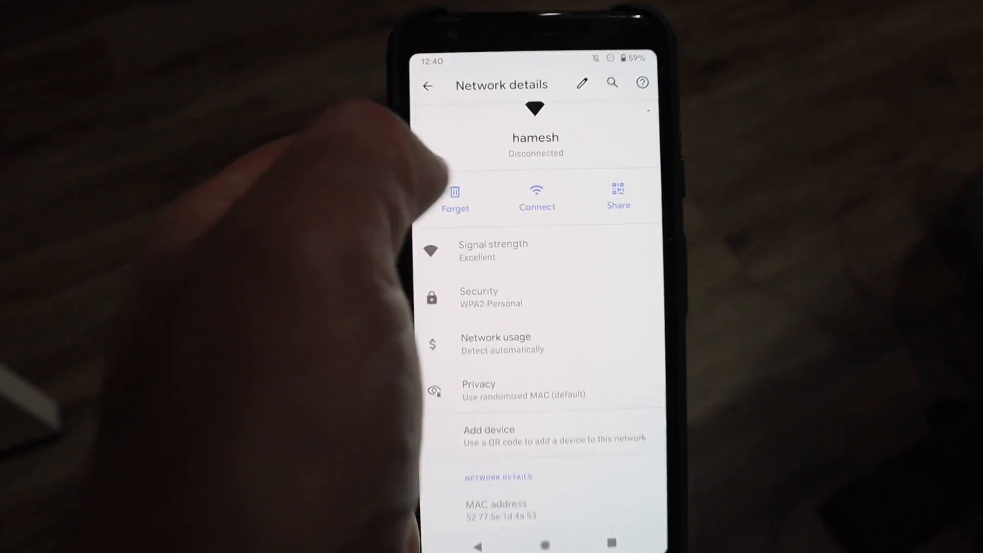
{"action": "left_click", "coordinate": [536, 197]}
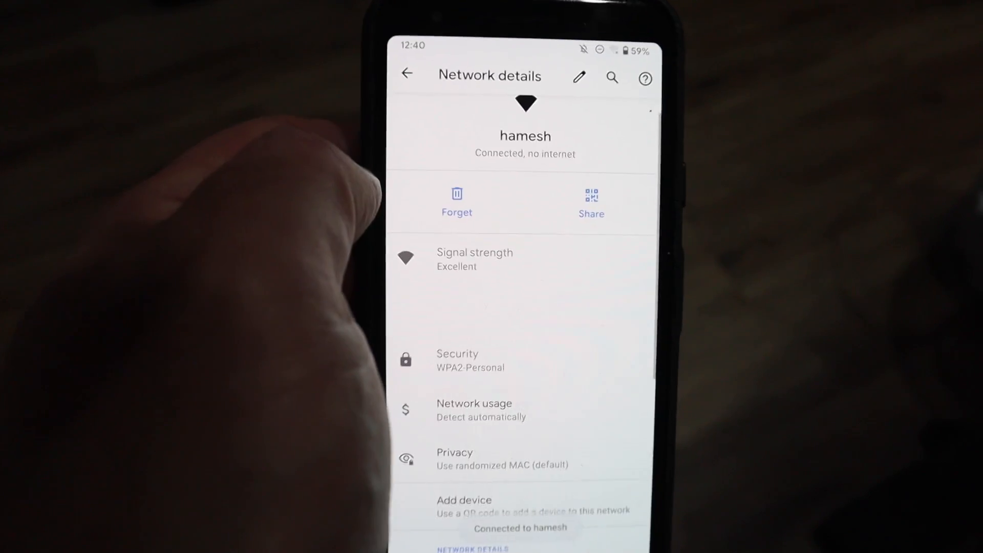